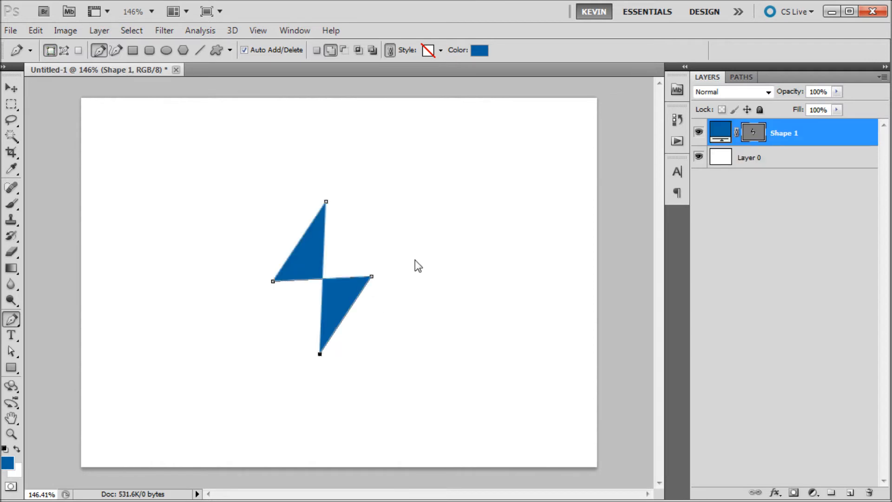
# - Adjust the bolt's anchor points into a lightning shape and define it as custom shape 'Lightn'
pyautogui.click(326, 202)
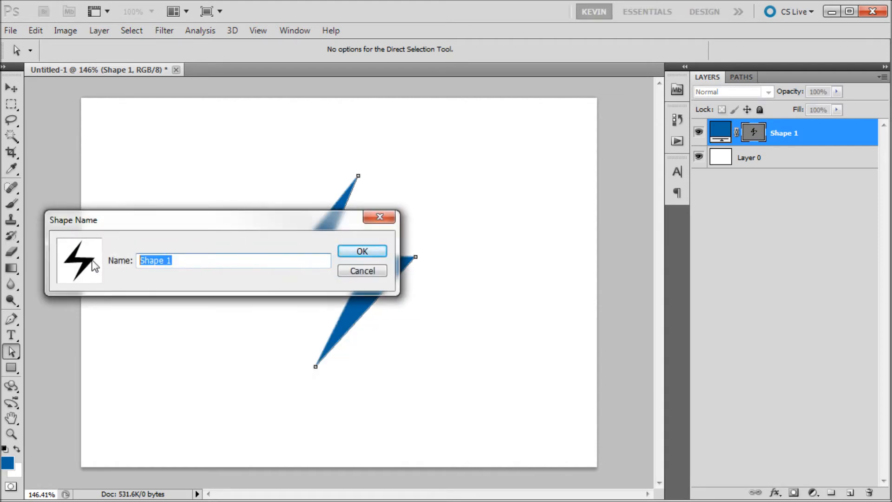
pyautogui.write('Lightn')
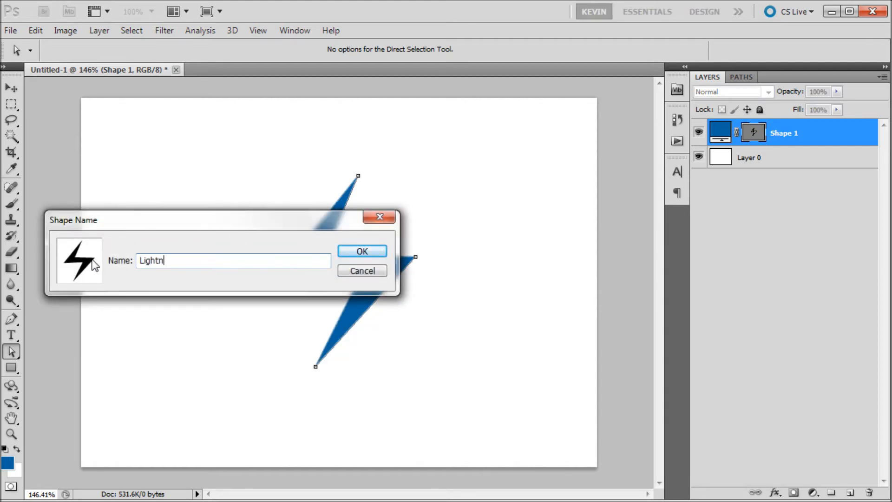
pyautogui.click(361, 251)
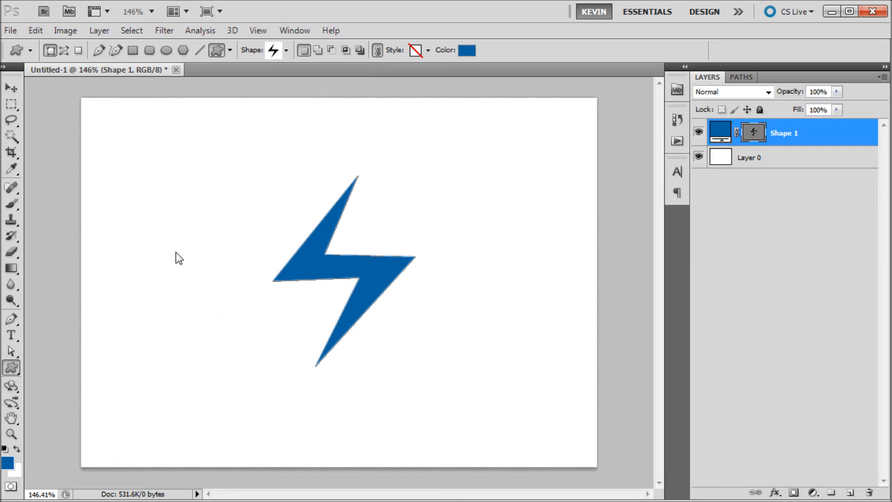